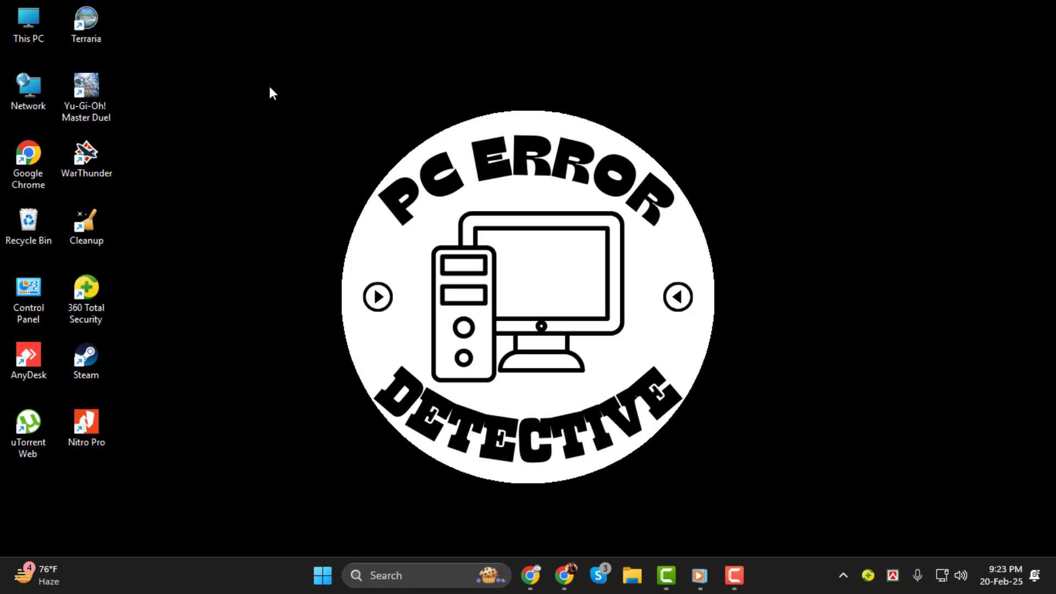
{"action": "mouse_move", "coordinate": [601, 437]}
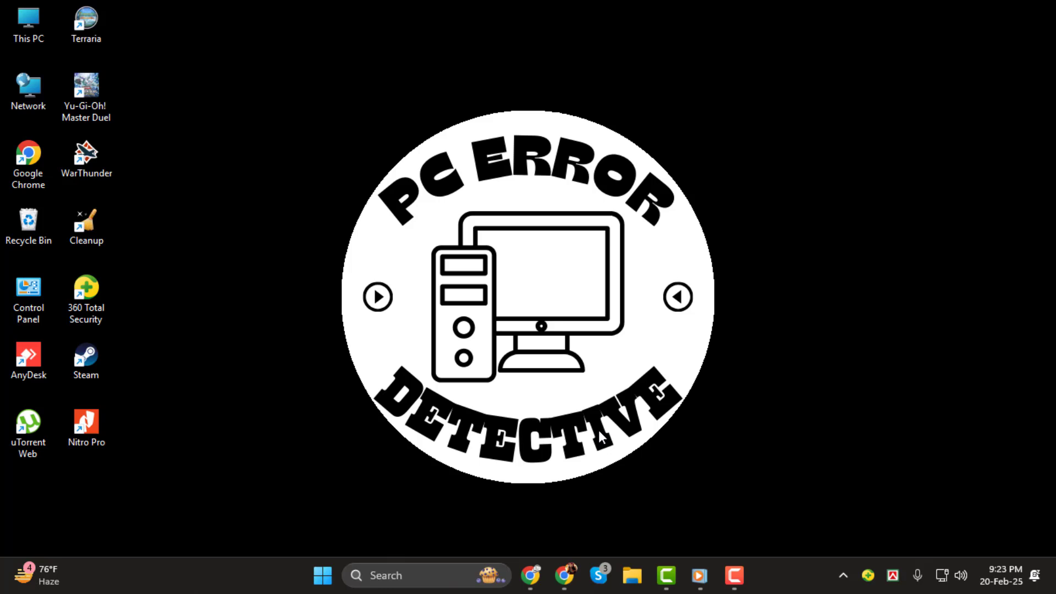
{"action": "mouse_move", "coordinate": [532, 355]}
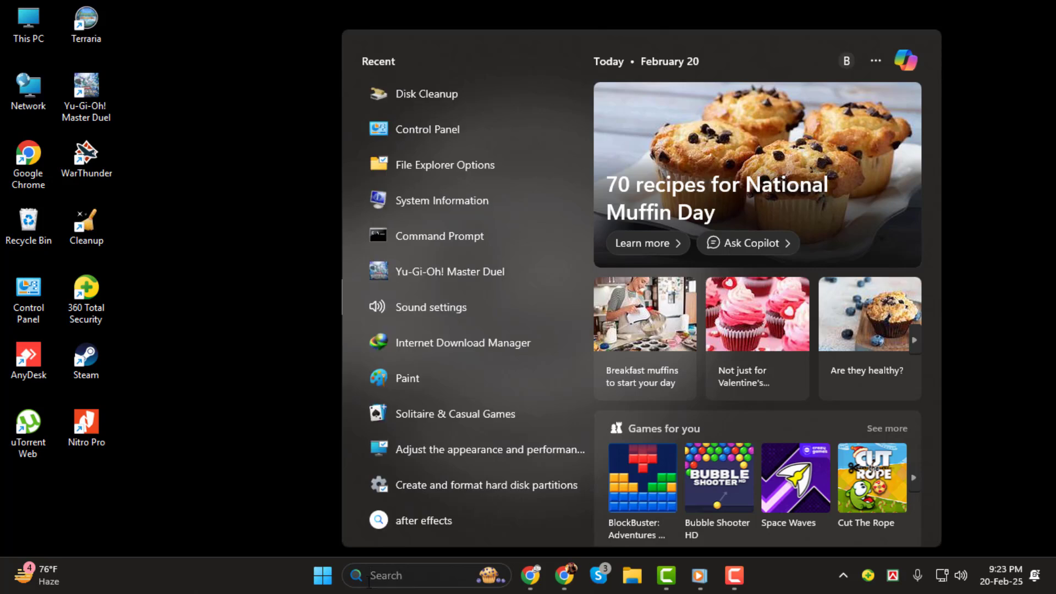
Search 'pdf' in Windows Search and open the Downloads folder containing sample.pdf
{"action": "type", "text": "p"}
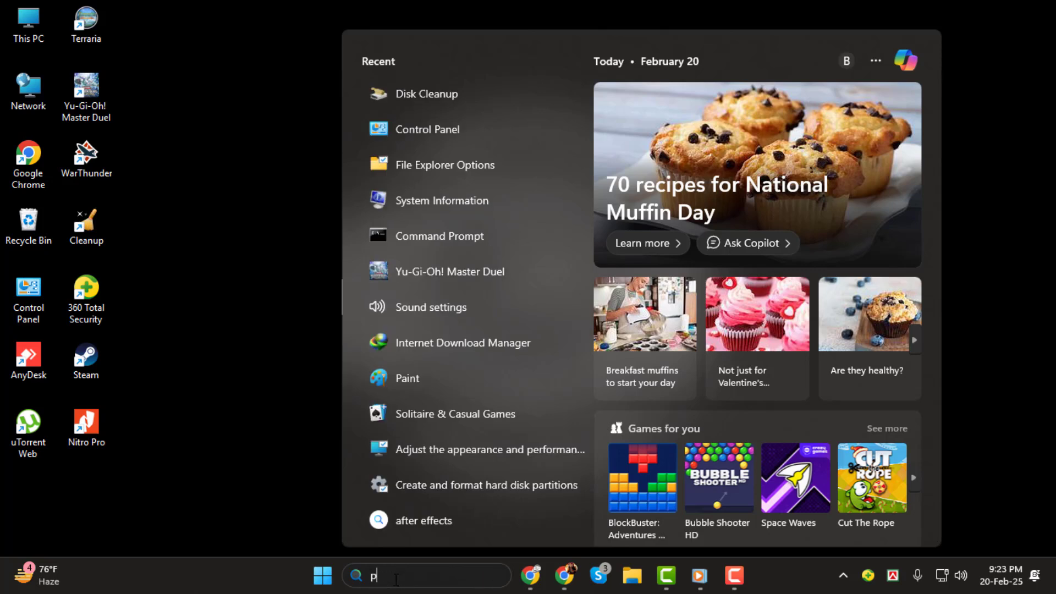
{"action": "type", "text": "df"}
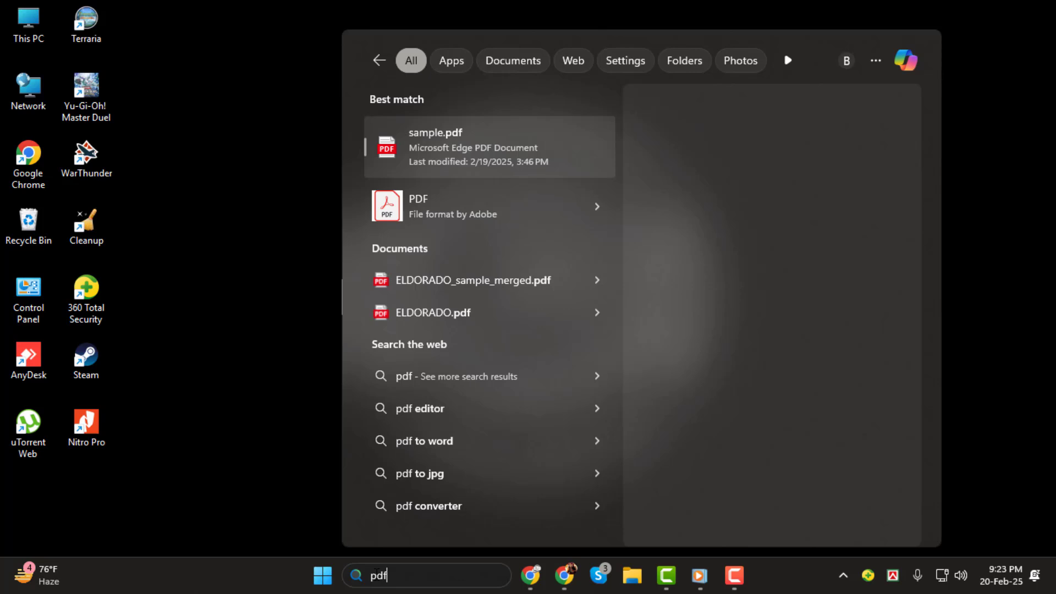
{"action": "left_click", "coordinate": [489, 146]}
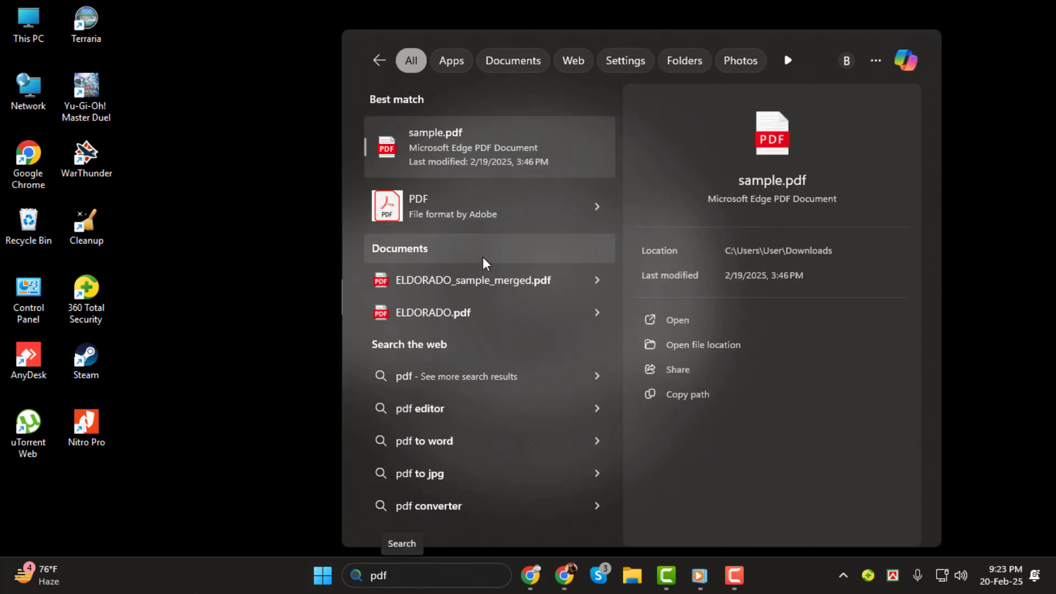
{"action": "mouse_move", "coordinate": [598, 202]}
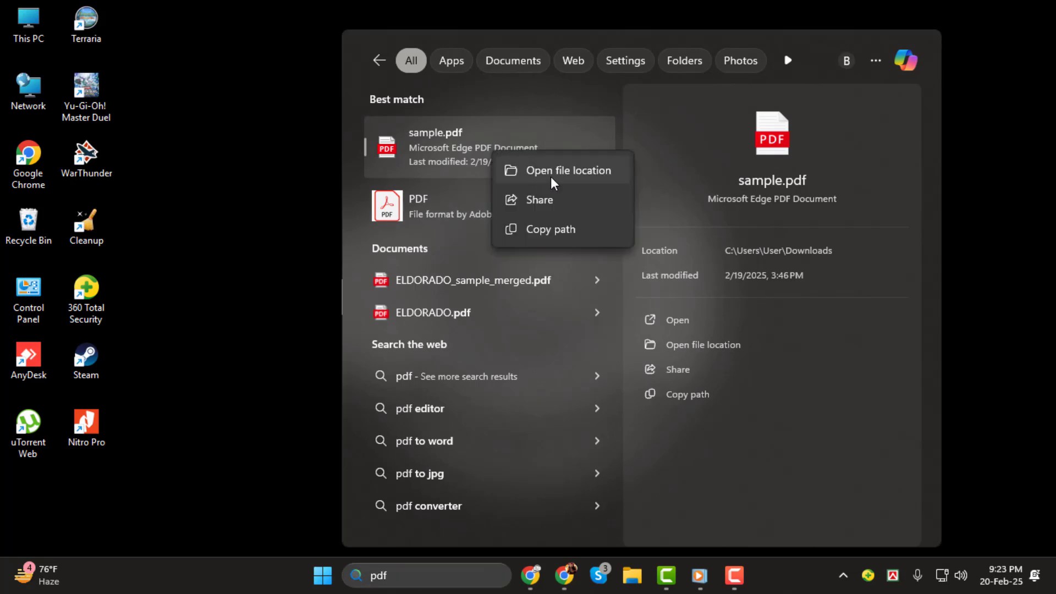
{"action": "left_click", "coordinate": [567, 169]}
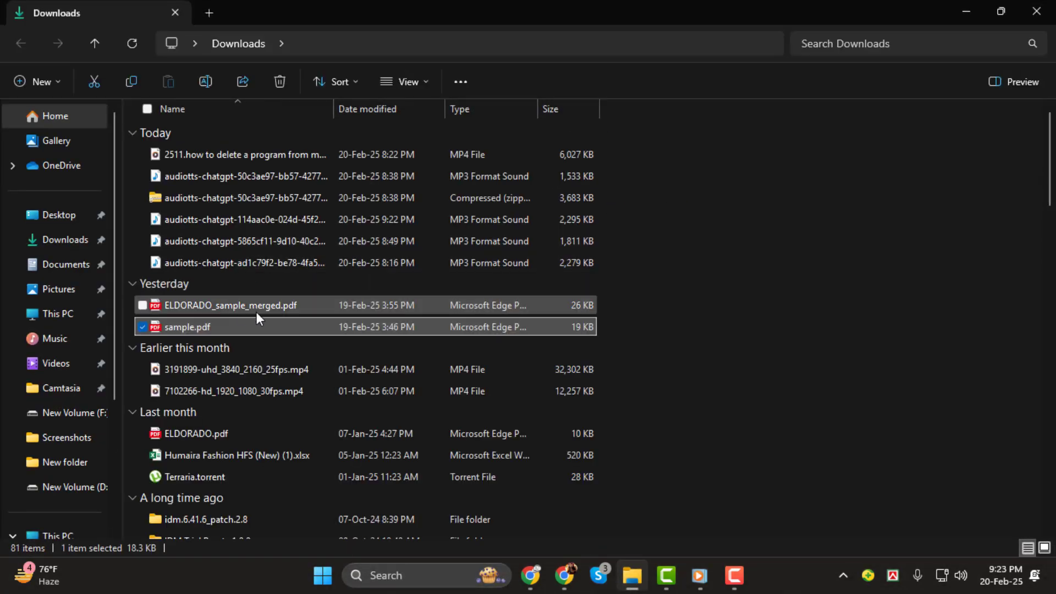
{"action": "mouse_move", "coordinate": [187, 327]}
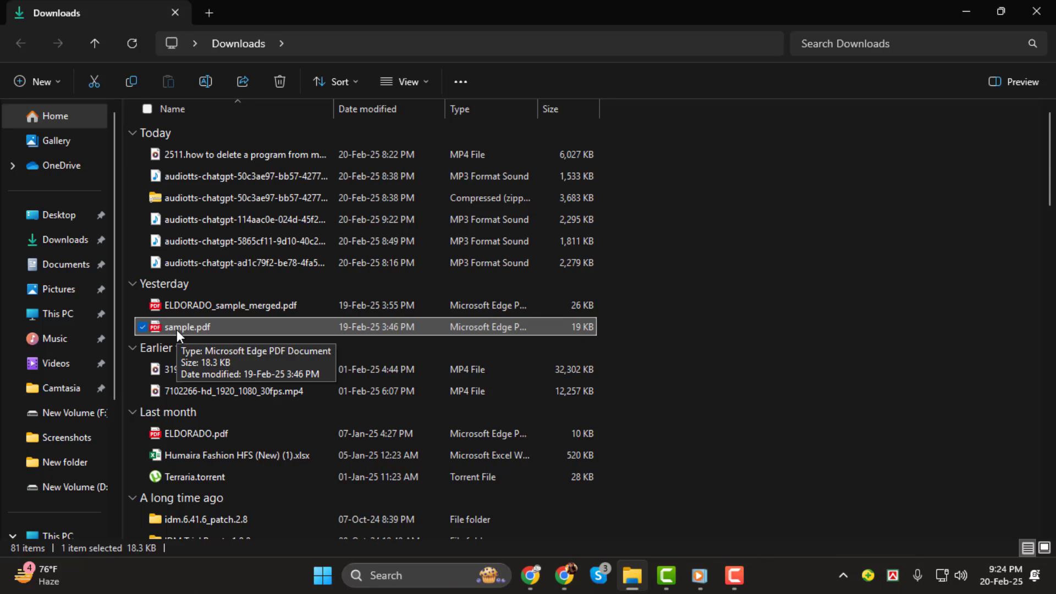
{"action": "mouse_move", "coordinate": [527, 301]}
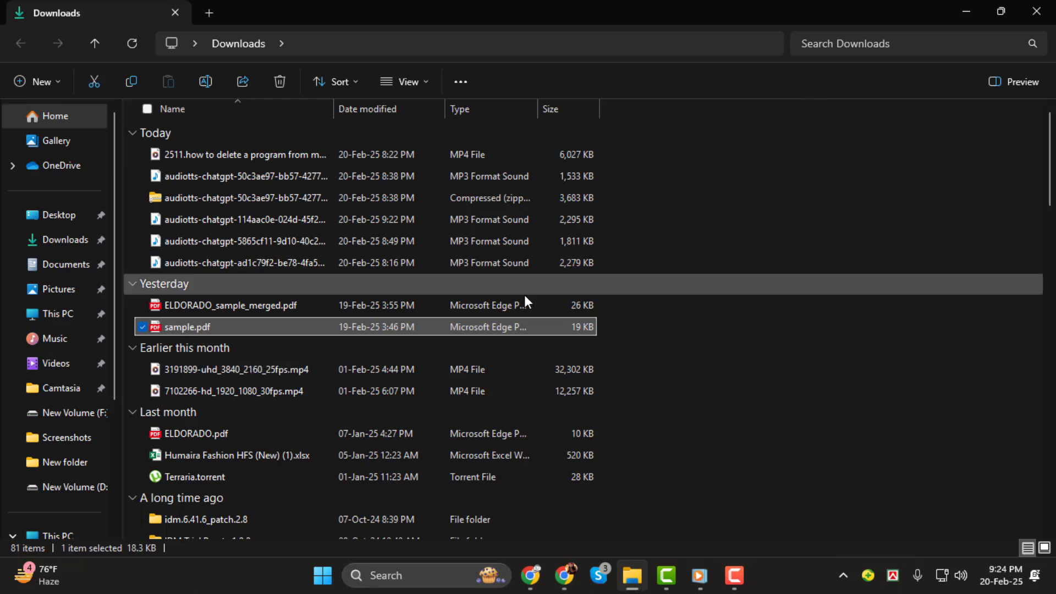
In a new File Explorer window, search Home for 'pdf' and bring up options for ELDORADO_sample_merged.pdf
{"action": "left_click", "coordinate": [630, 576]}
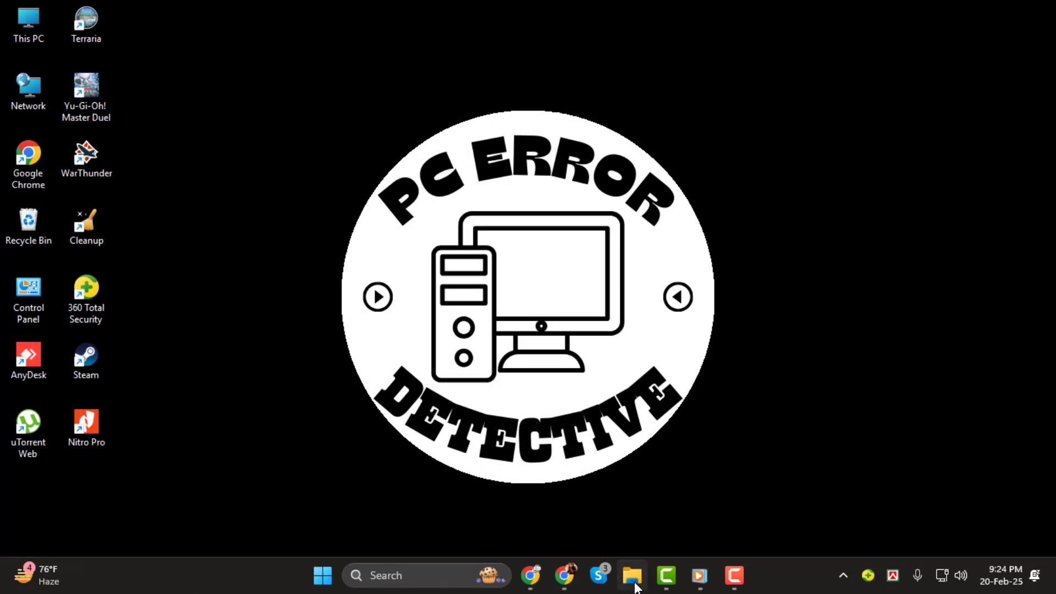
{"action": "left_click", "coordinate": [632, 575]}
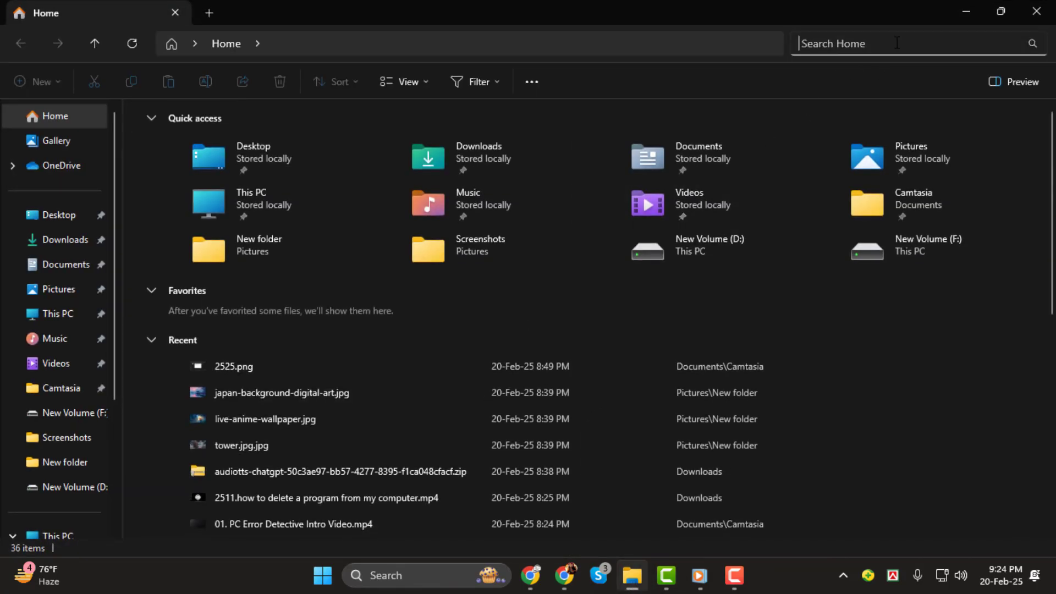
{"action": "type", "text": "p"}
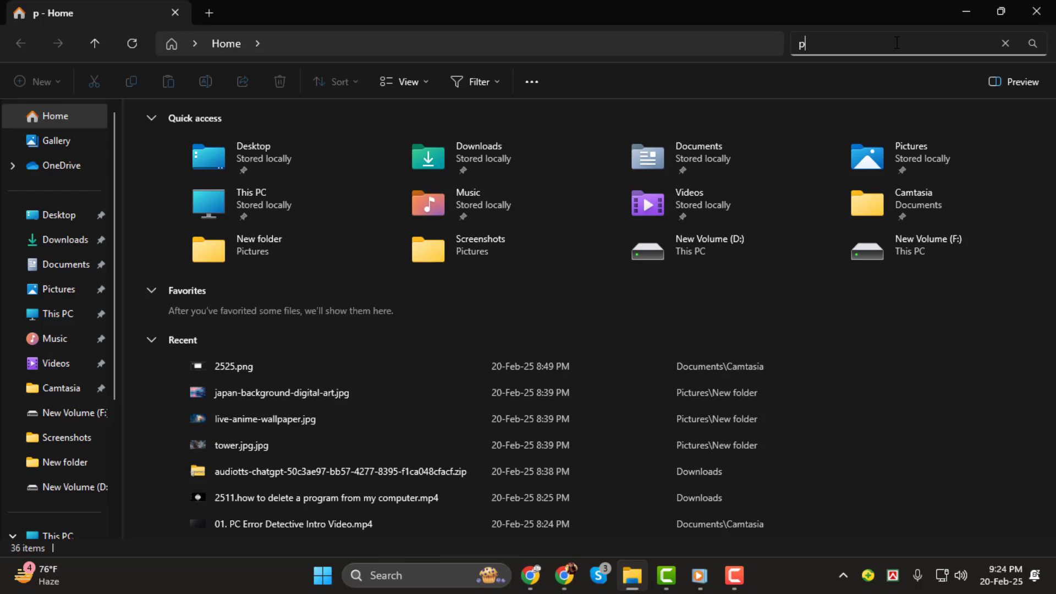
{"action": "type", "text": "df"}
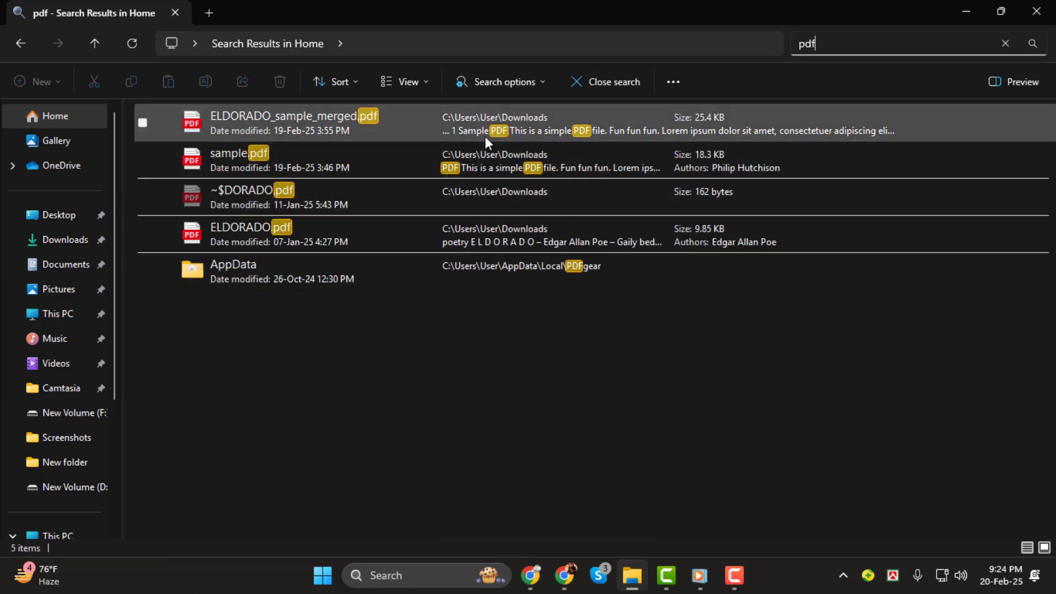
{"action": "right_click", "coordinate": [293, 123]}
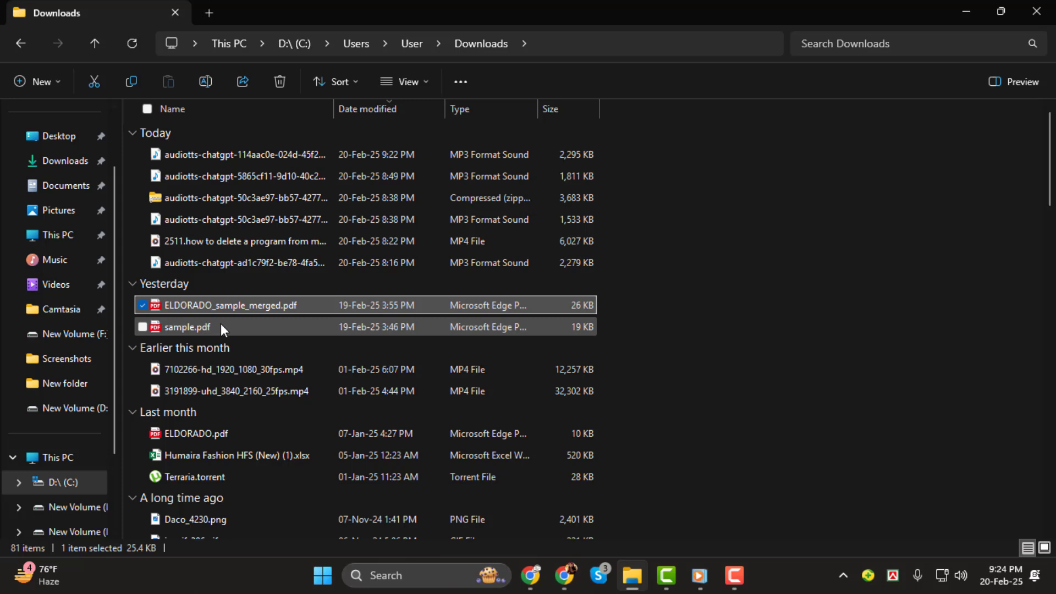
{"action": "mouse_move", "coordinate": [216, 310]}
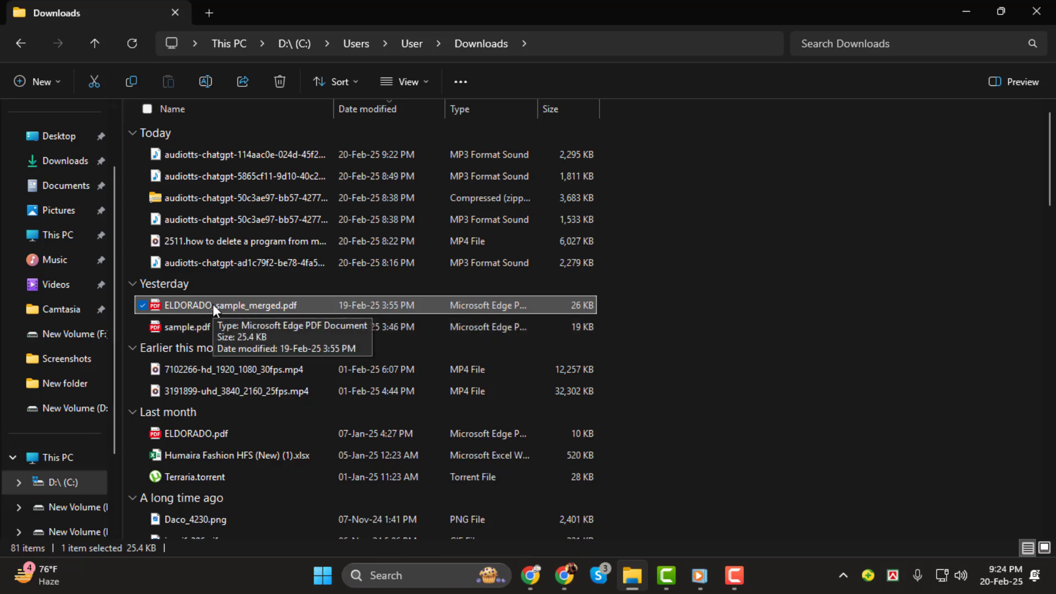
{"action": "mouse_move", "coordinate": [356, 384]}
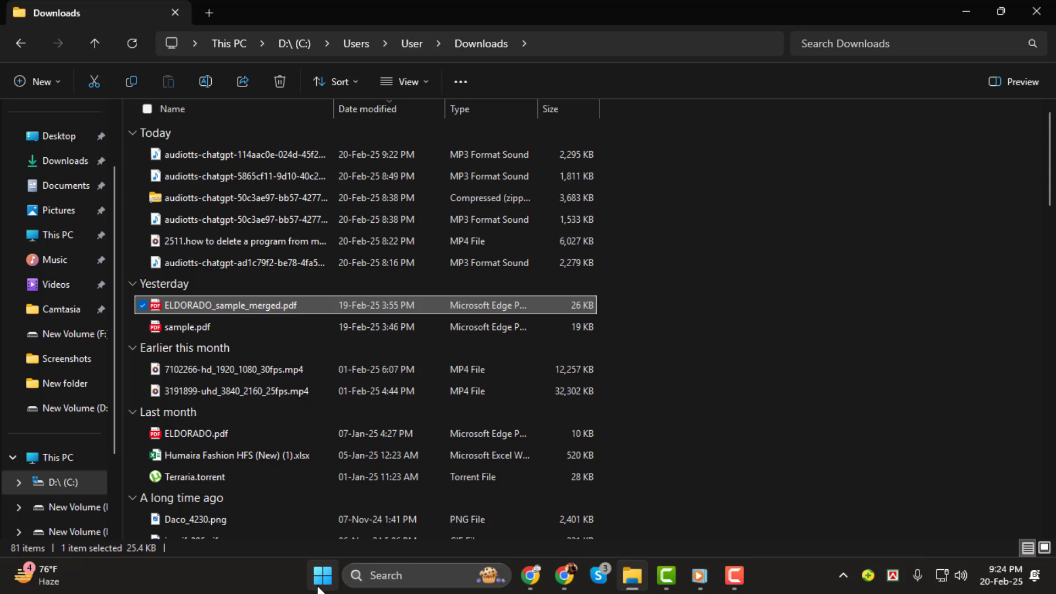
From Start's All apps list, bring up options for the 360 Extreme Browser shortcut
{"action": "left_click", "coordinate": [323, 576]}
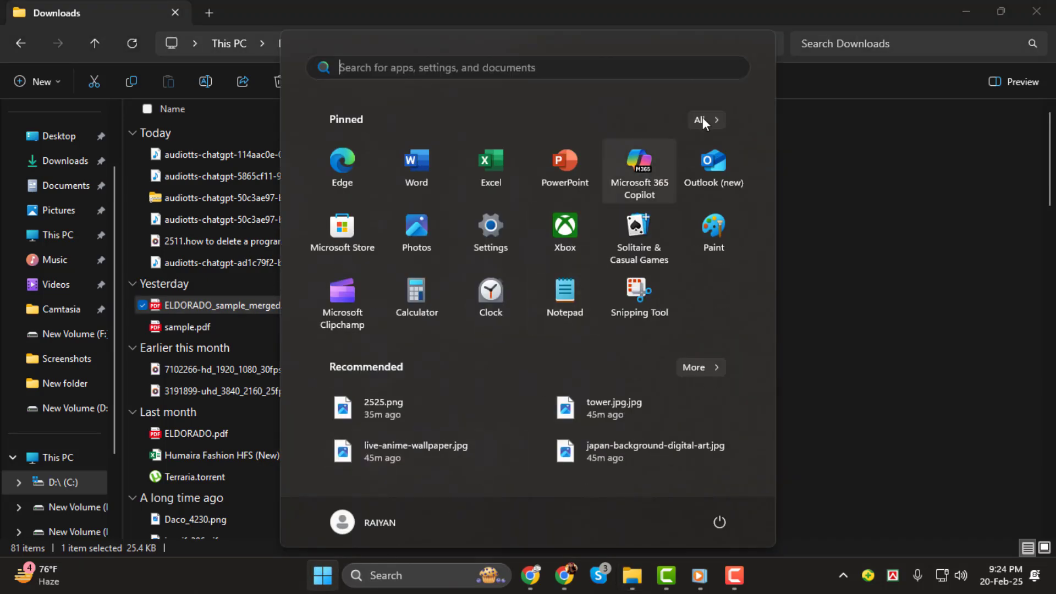
{"action": "left_click", "coordinate": [701, 120]}
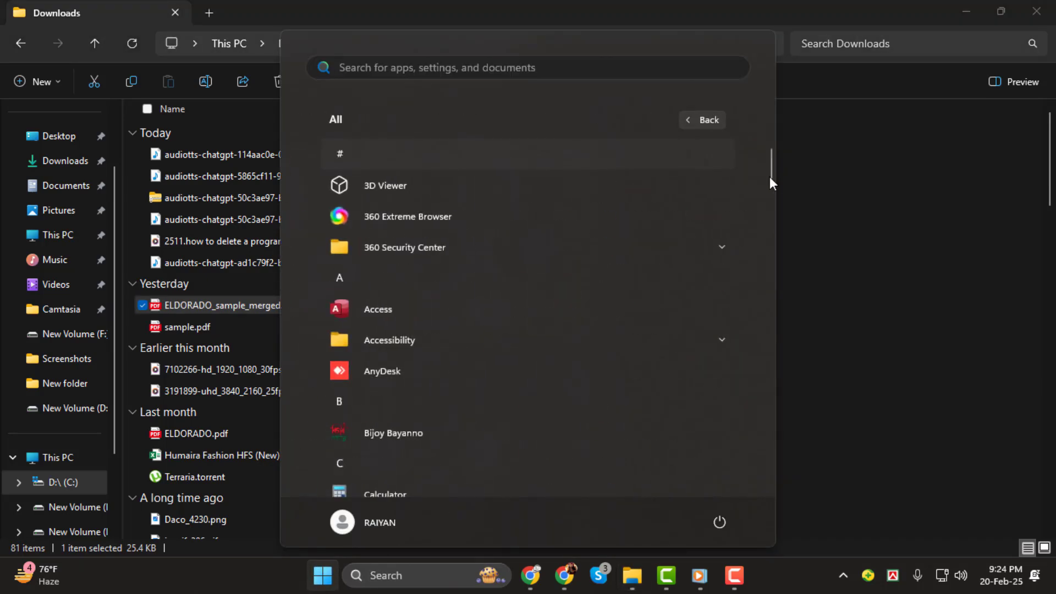
{"action": "mouse_move", "coordinate": [407, 229]}
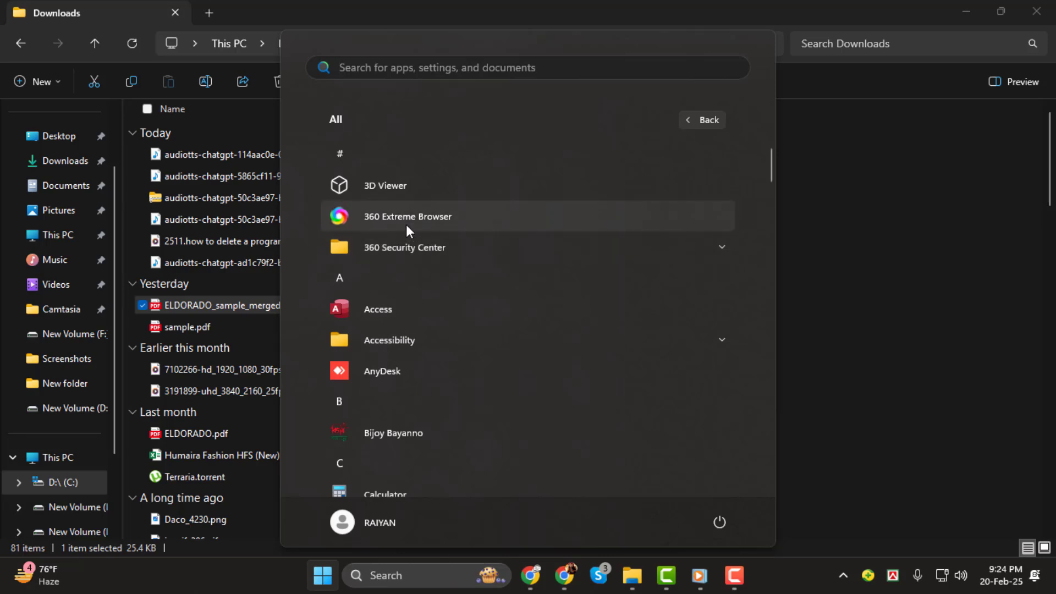
{"action": "right_click", "coordinate": [407, 216]}
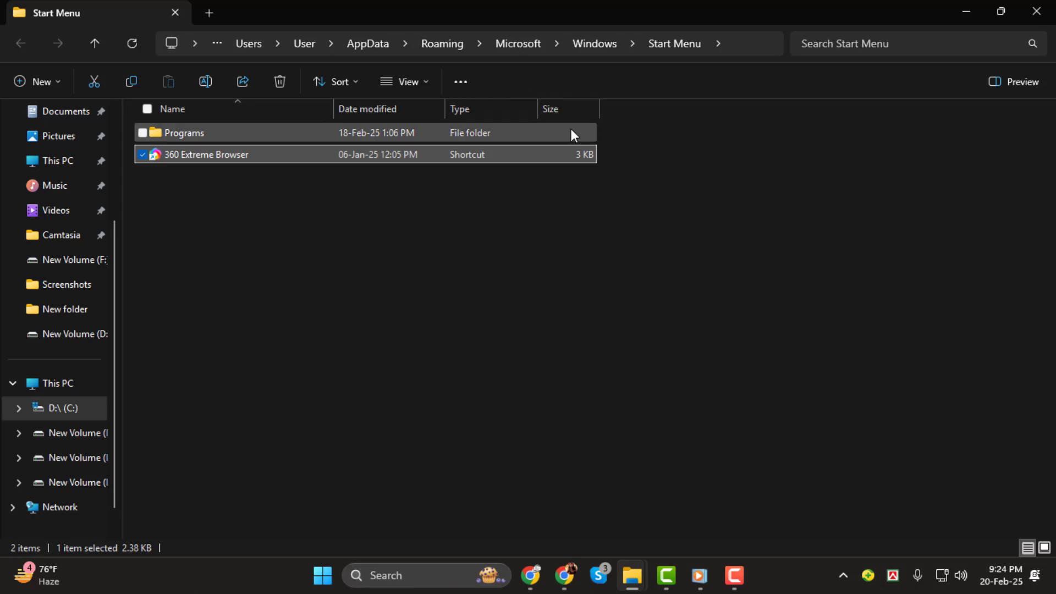
{"action": "mouse_move", "coordinate": [606, 157]}
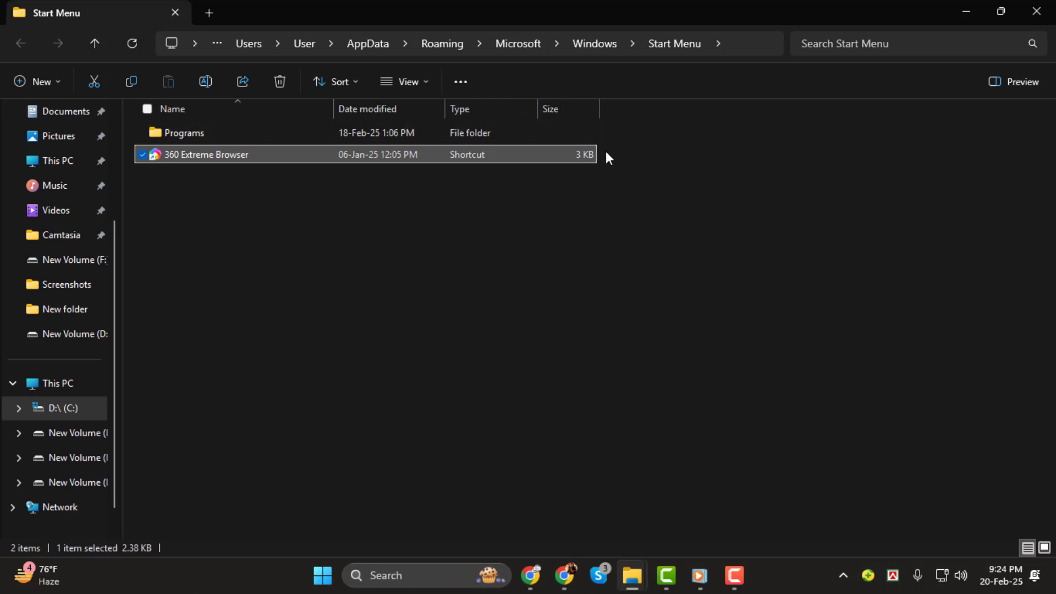